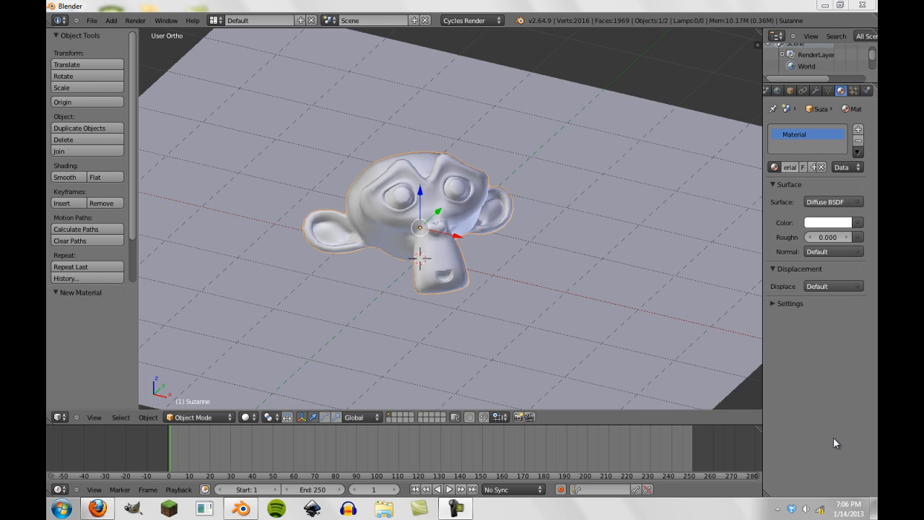
mouse_move(335, 151)
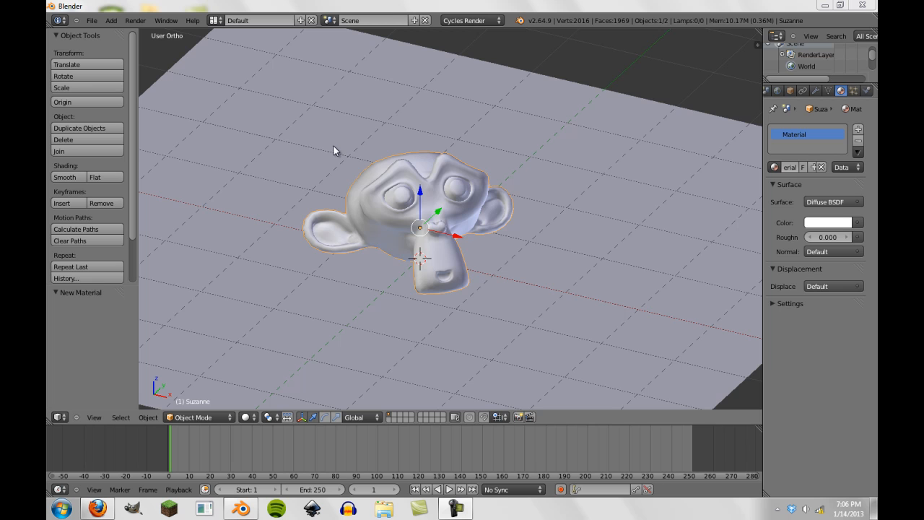
mouse_move(262, 356)
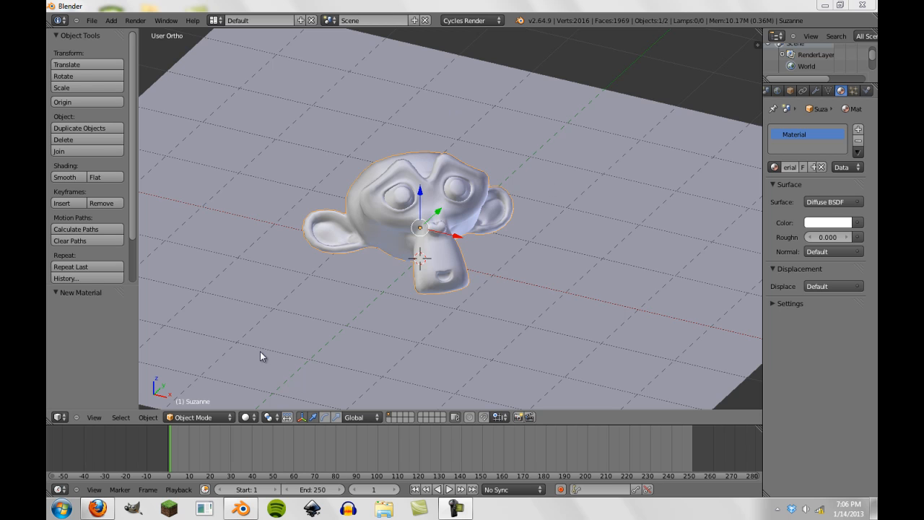
Step: Switch the viewport to Rendered Cycles shading and inspect the Render tab's Sampling panel
left_click(248, 417)
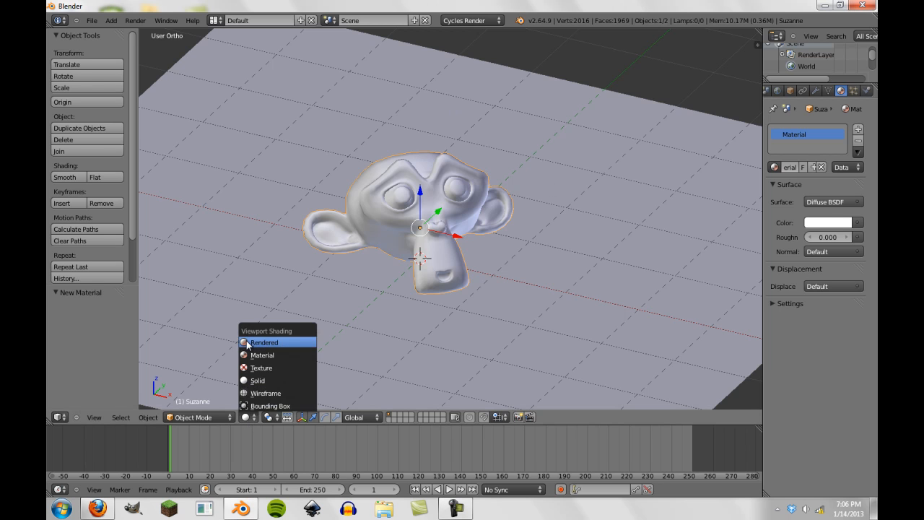
left_click(264, 342)
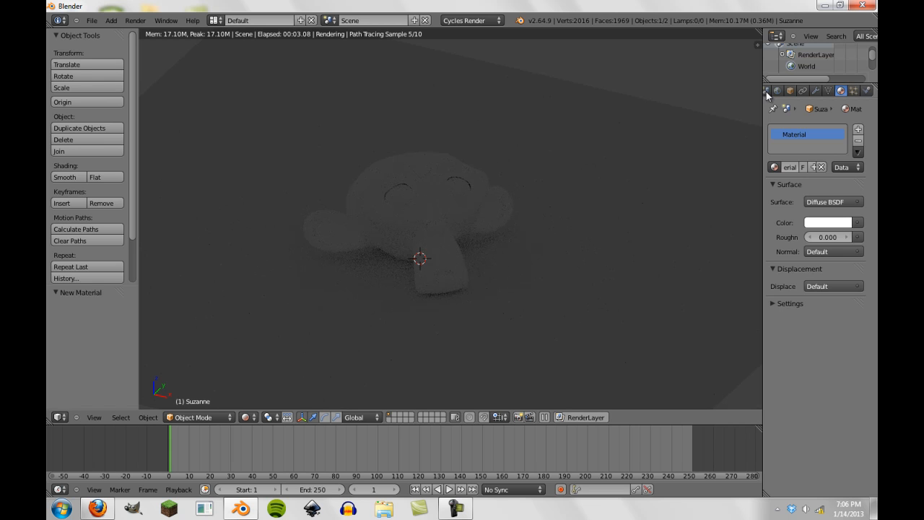
left_click(767, 90)
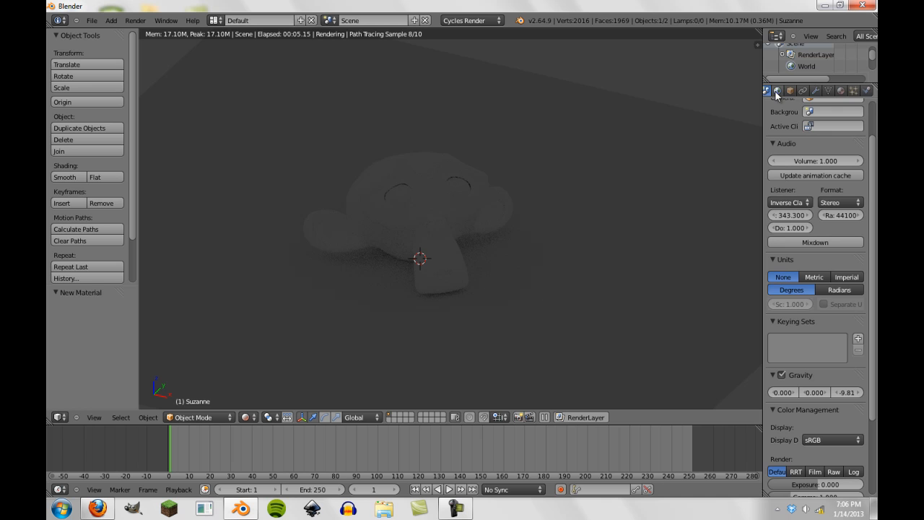
left_click(777, 90)
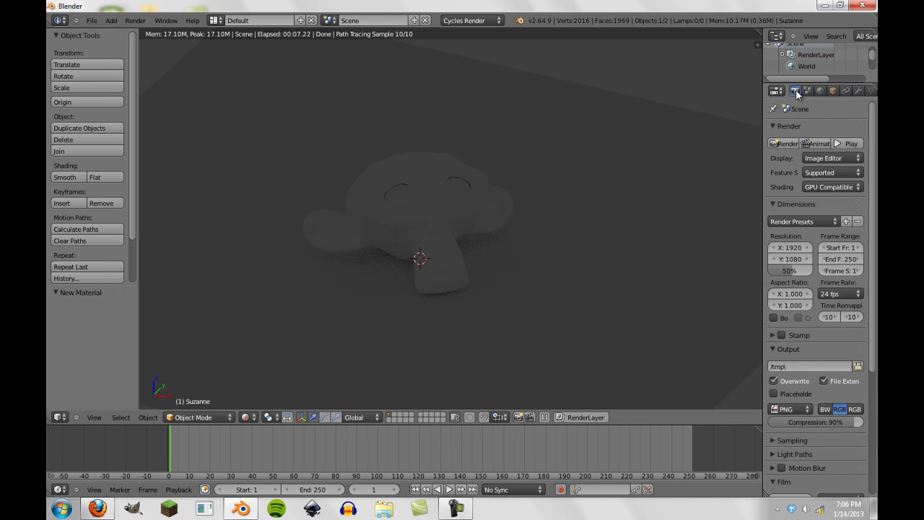
scroll("down", 3)
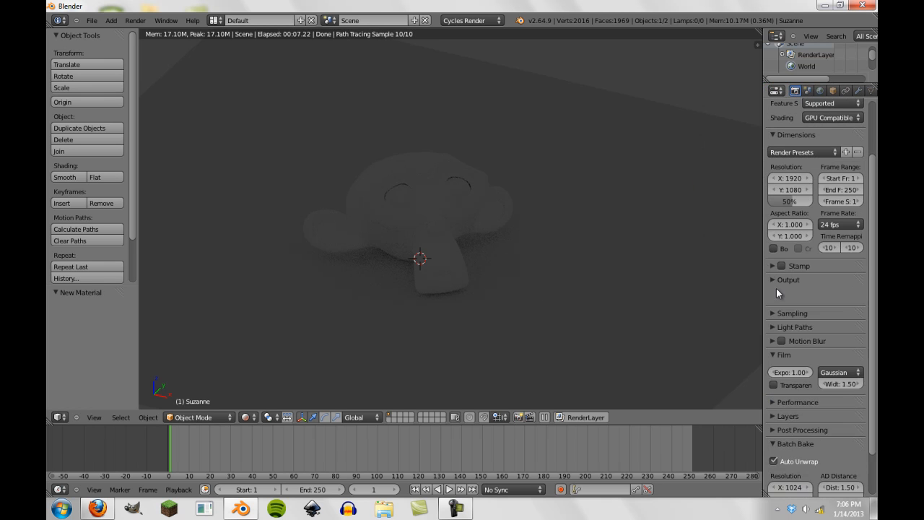
left_click(773, 294)
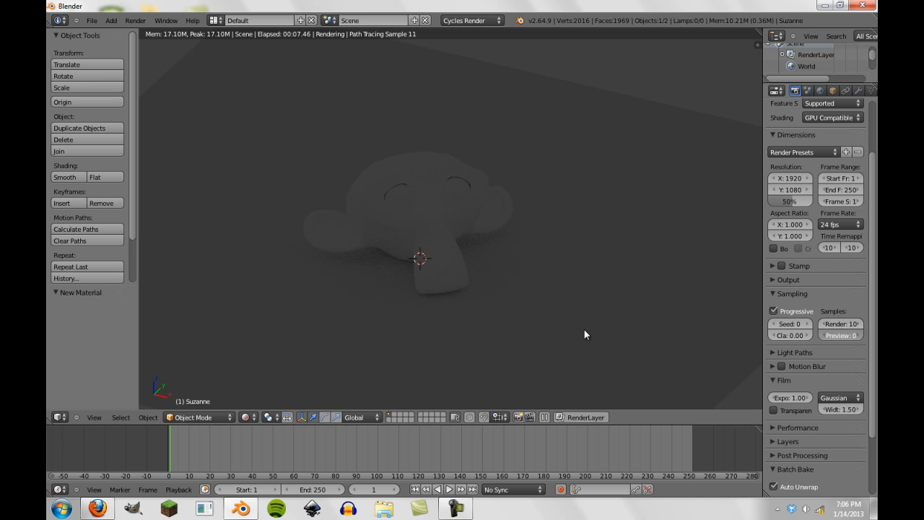
left_click(790, 293)
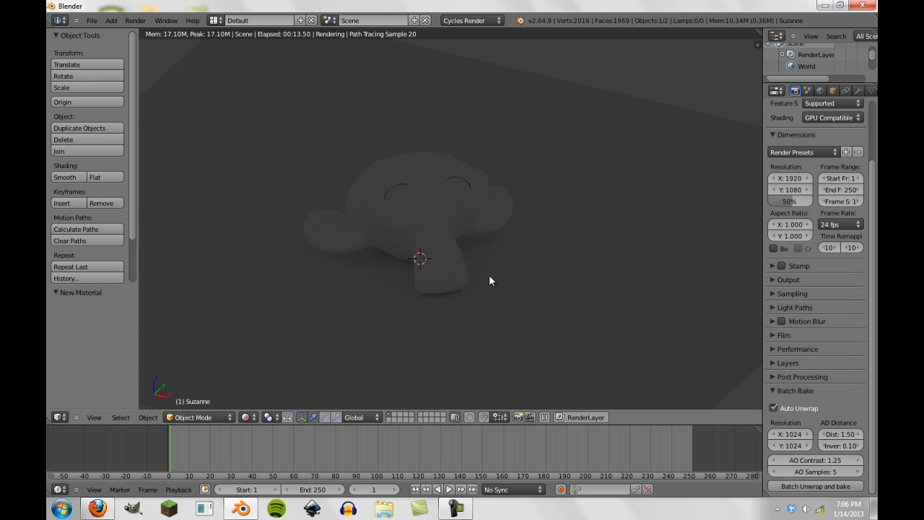
mouse_move(321, 204)
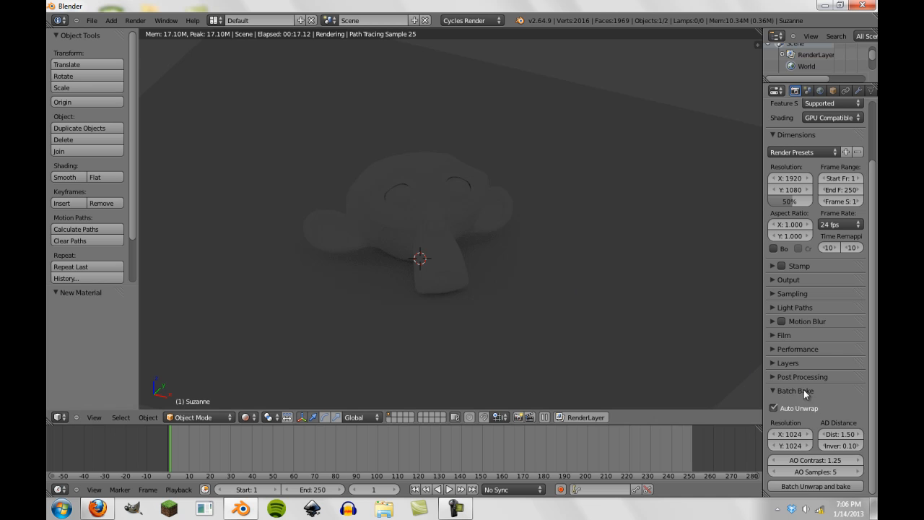
Step: Review Suzanne's subdivision modifier, then bring up the World properties
left_click(820, 90)
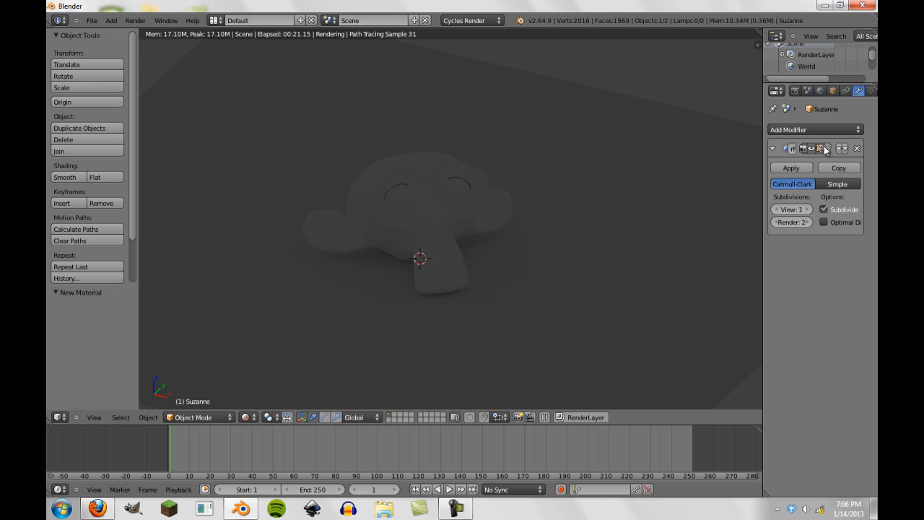
left_click(819, 90)
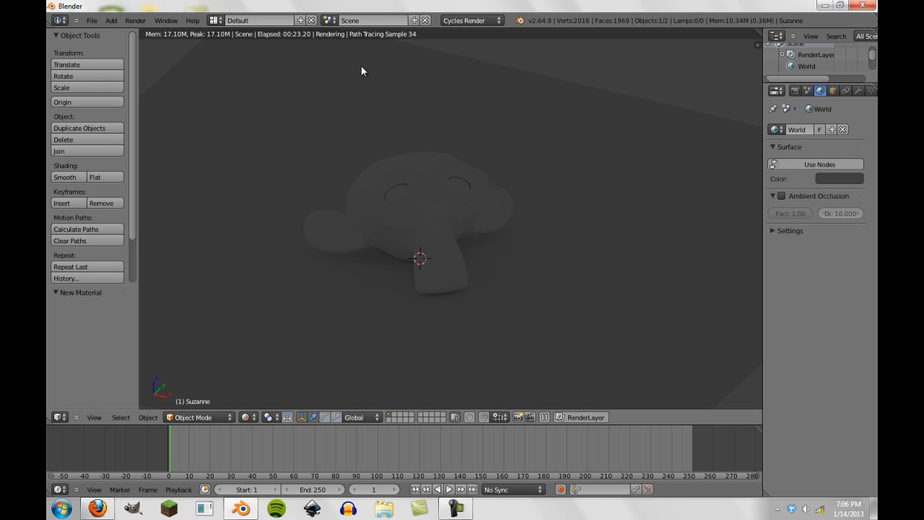
mouse_move(622, 199)
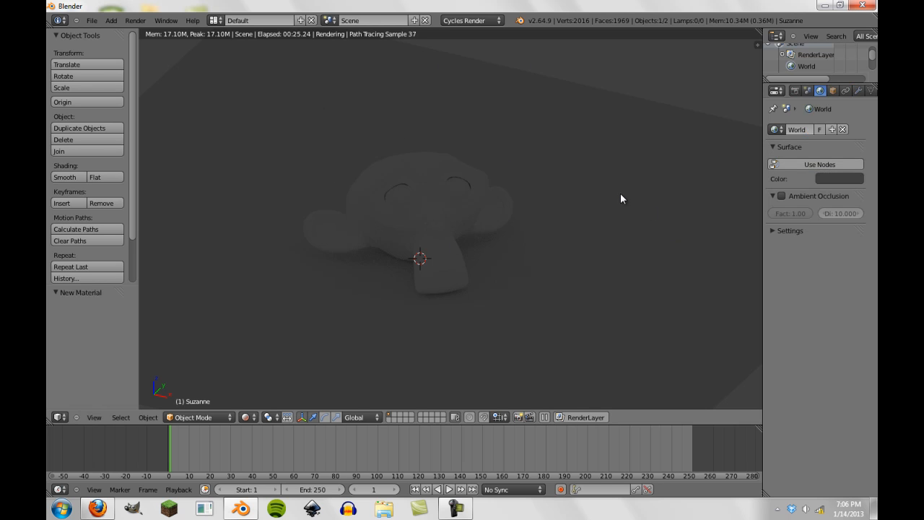
mouse_move(443, 206)
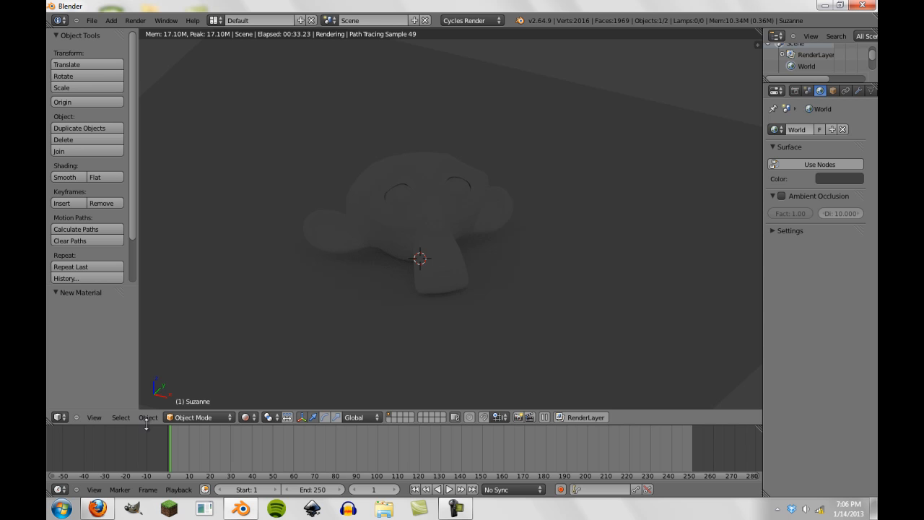
left_click(96, 508)
type("hd")
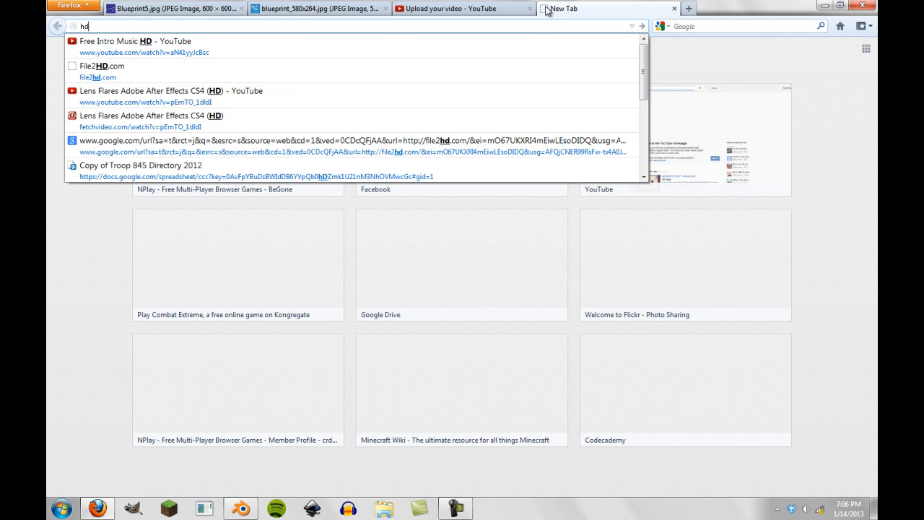
type("ri")
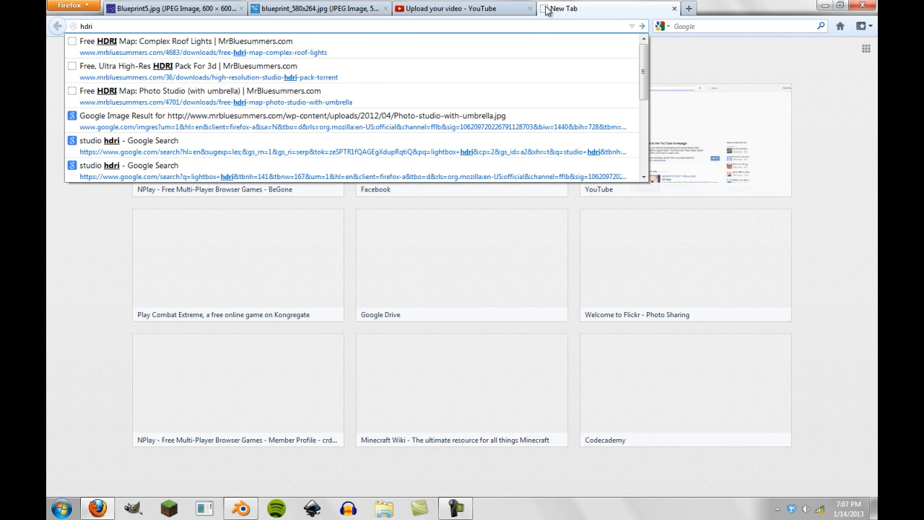
mouse_move(335, 43)
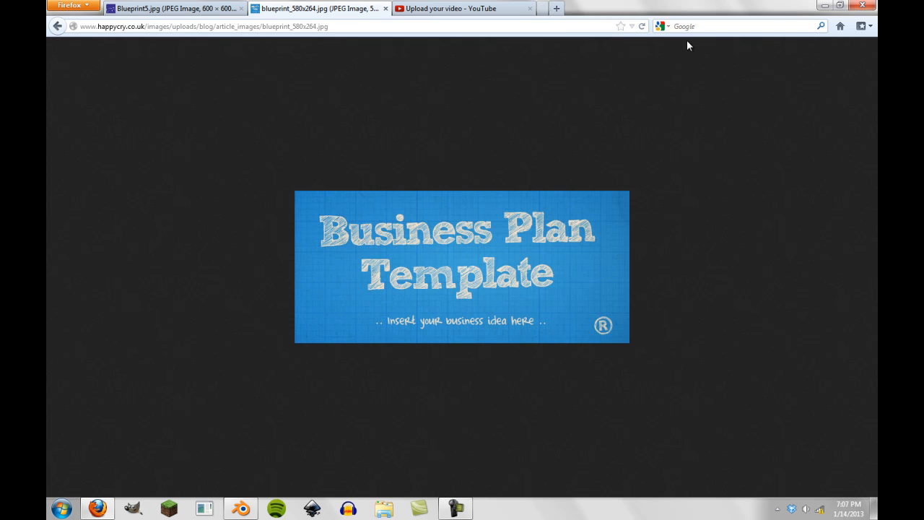
left_click(239, 508)
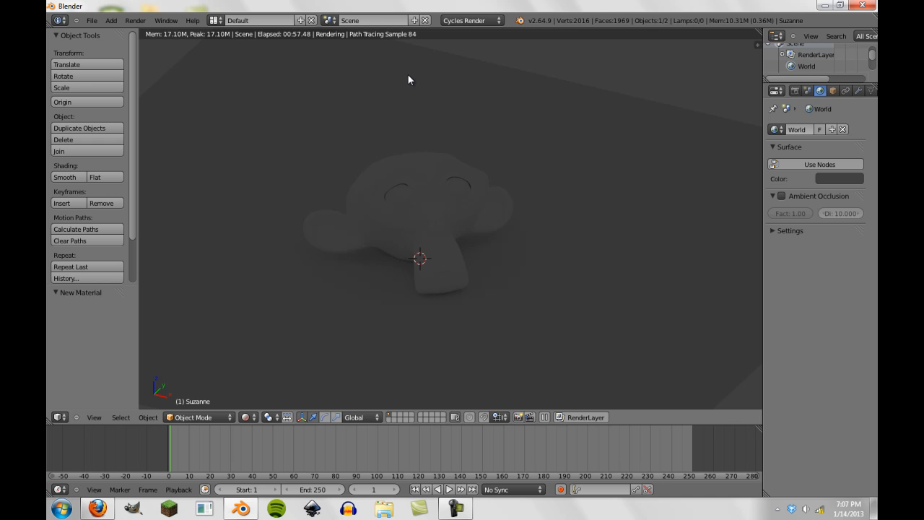
mouse_move(386, 89)
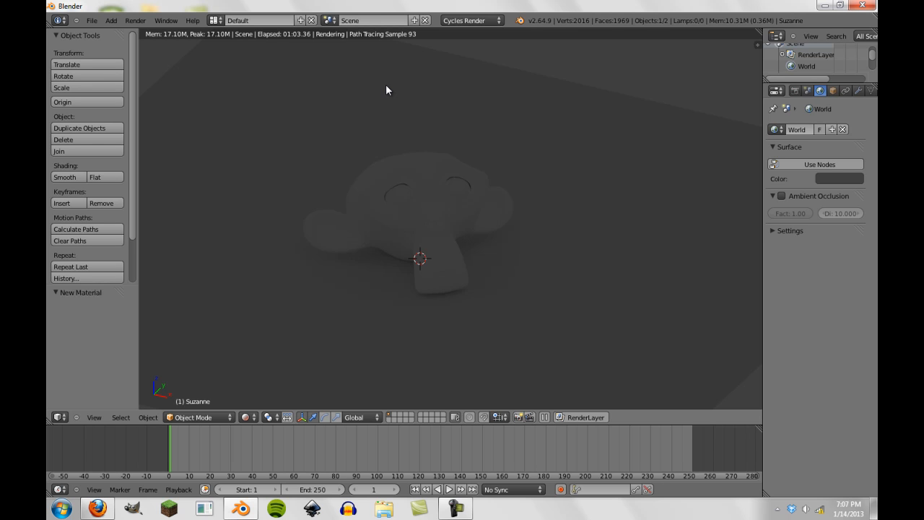
mouse_move(543, 63)
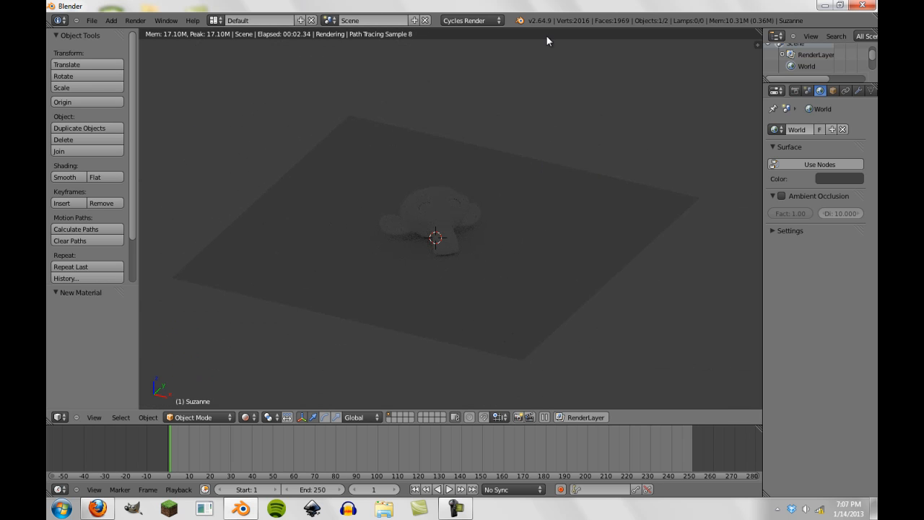
mouse_move(529, 157)
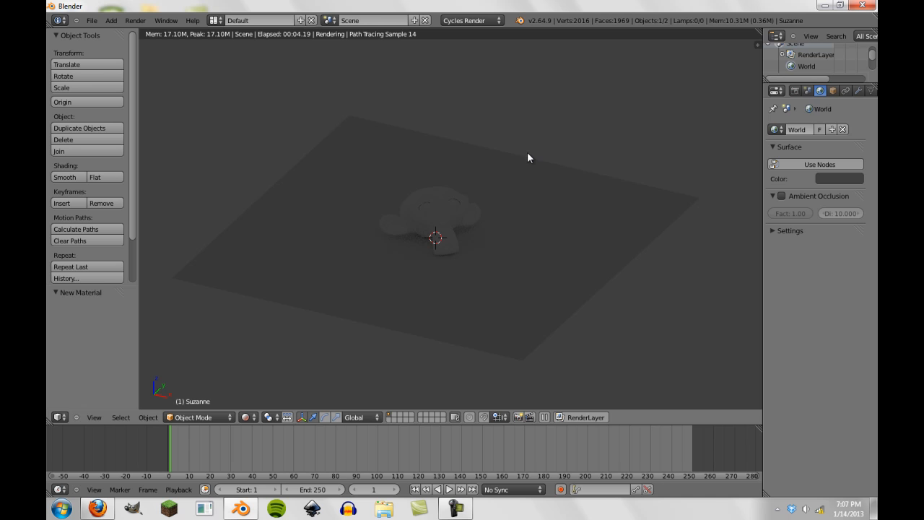
mouse_move(505, 162)
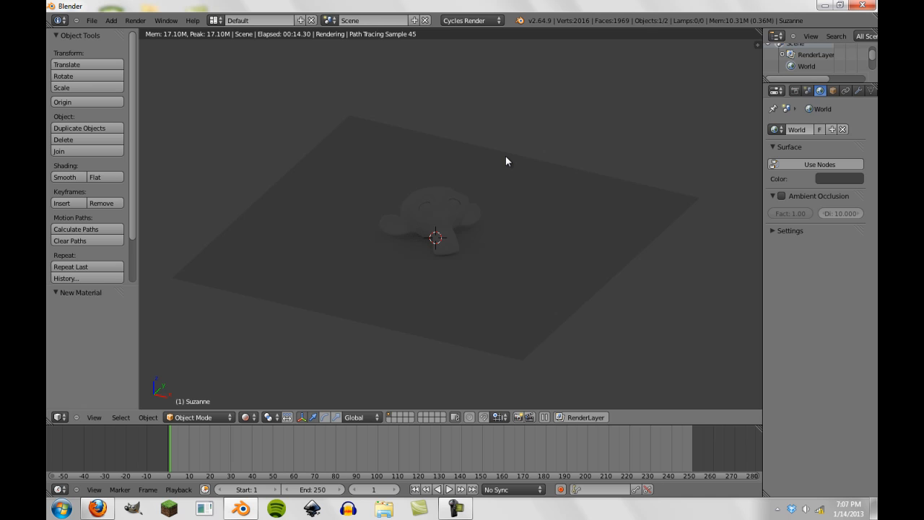
mouse_move(393, 229)
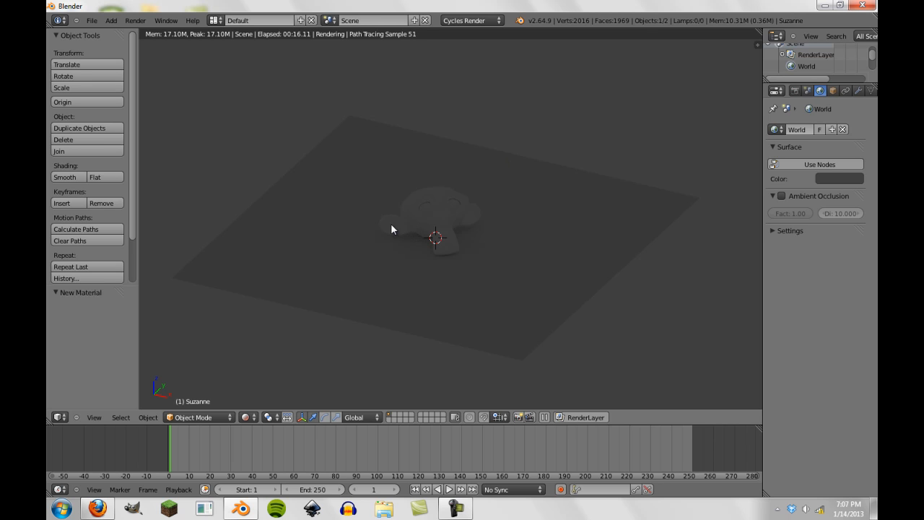
mouse_move(591, 123)
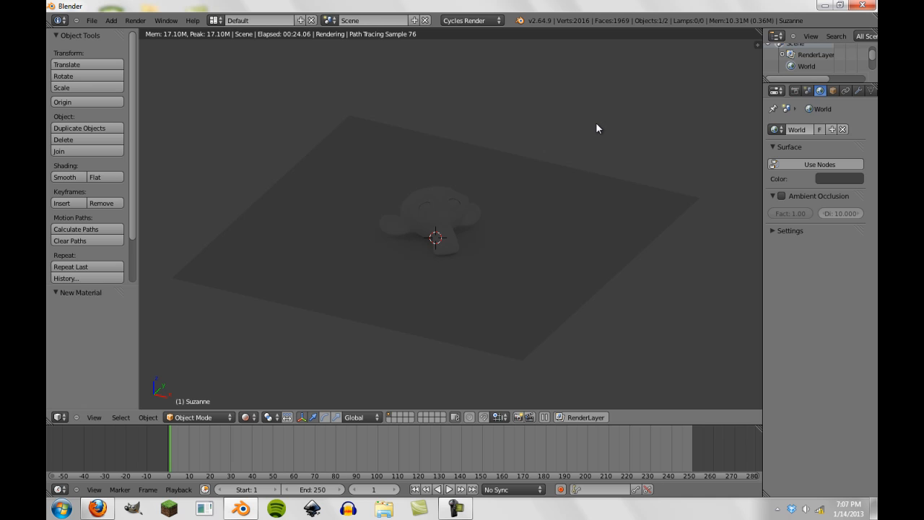
mouse_move(689, 184)
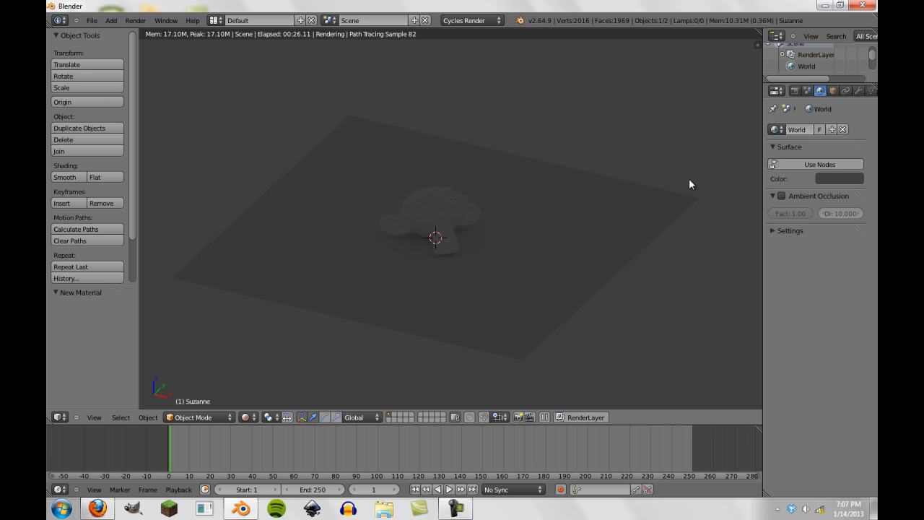
mouse_move(773, 182)
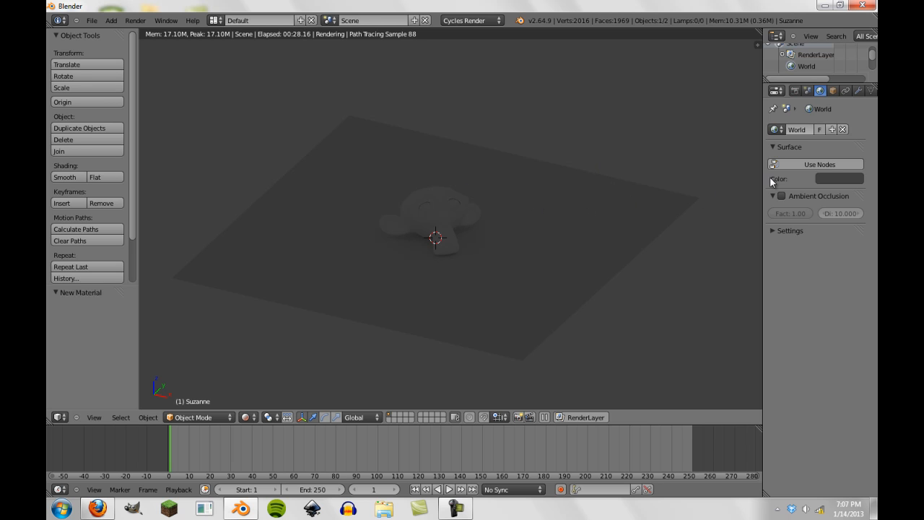
Step: Enable world ambient occlusion (factor 0.10) and list texture options for the background Color
left_click(774, 196)
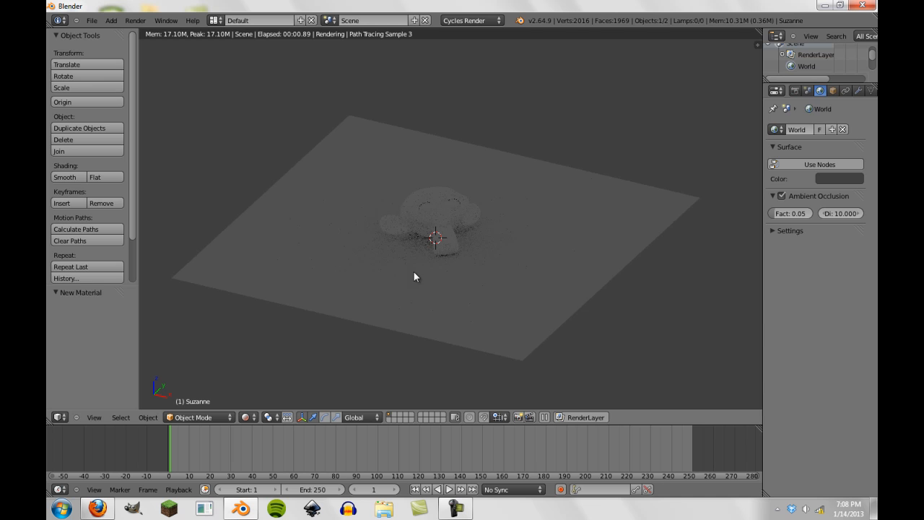
left_click(790, 213)
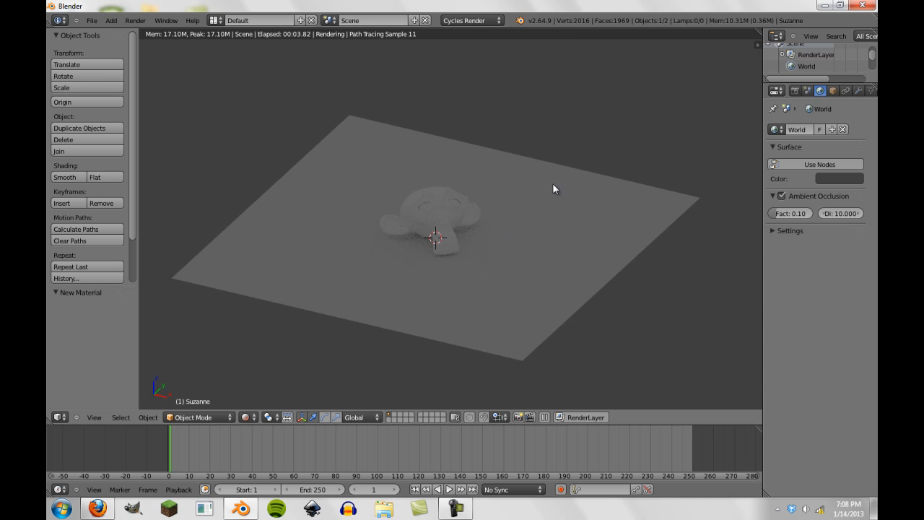
mouse_move(382, 182)
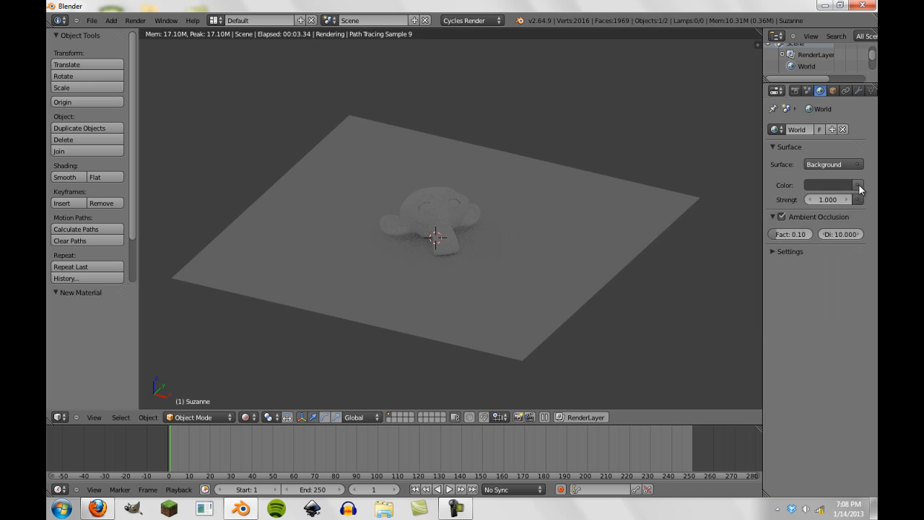
left_click(858, 184)
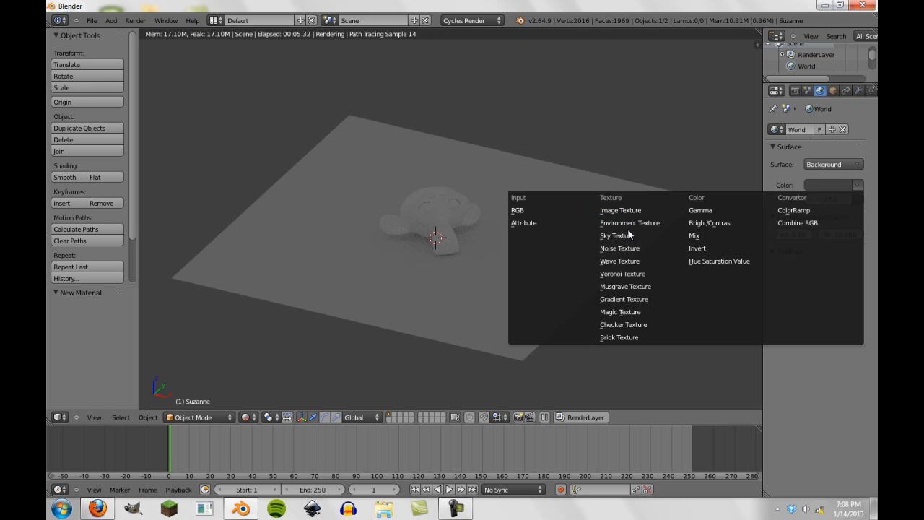
mouse_move(629, 222)
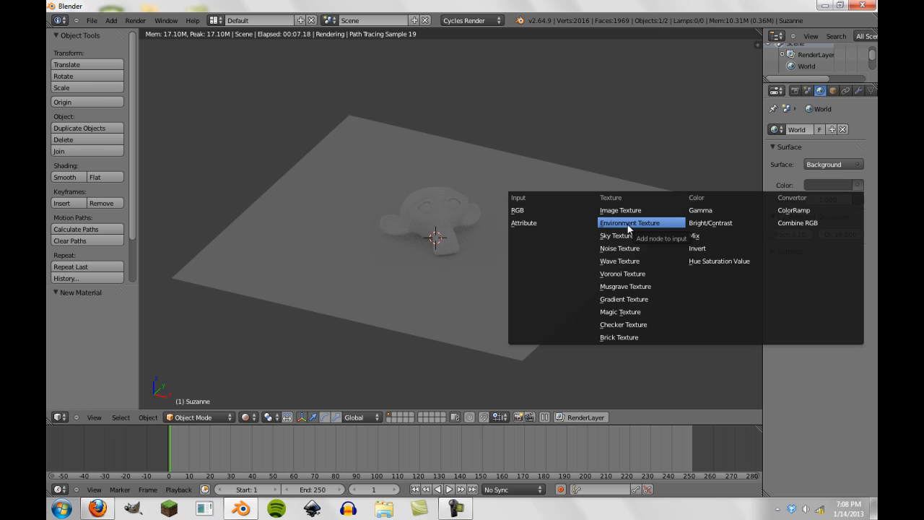
Step: Use a Sky Texture (turbidity 2.2) as the World background Color
left_click(616, 235)
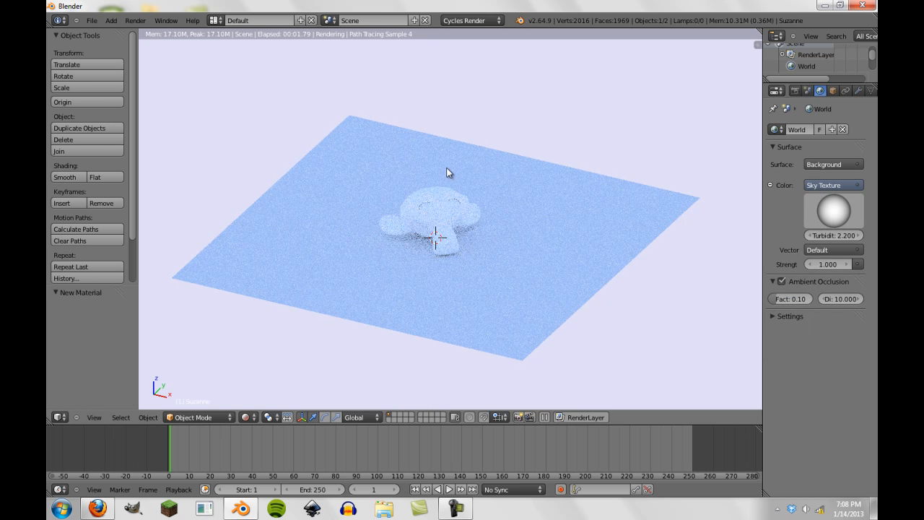
mouse_move(582, 251)
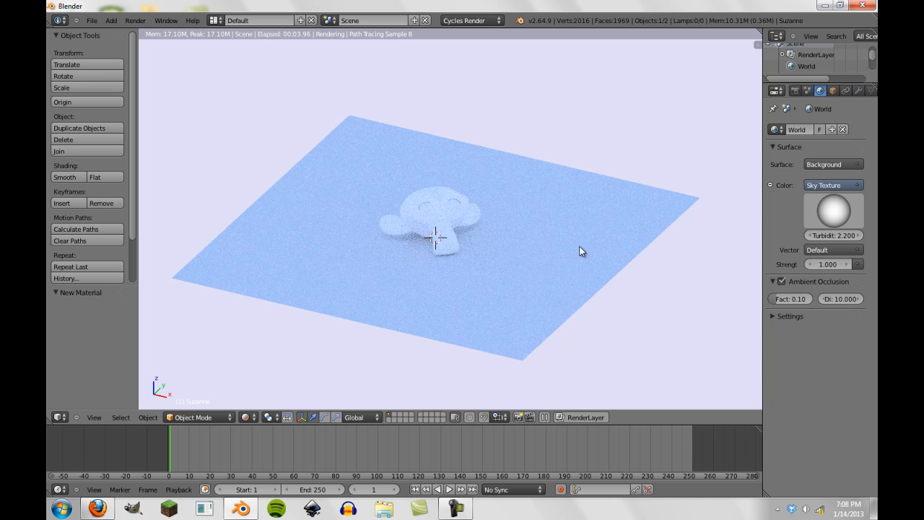
mouse_move(435, 189)
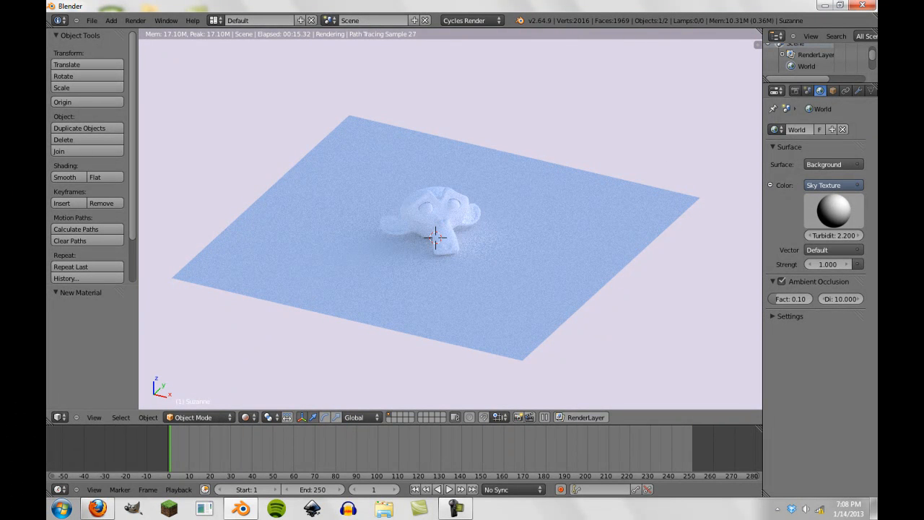
mouse_move(491, 220)
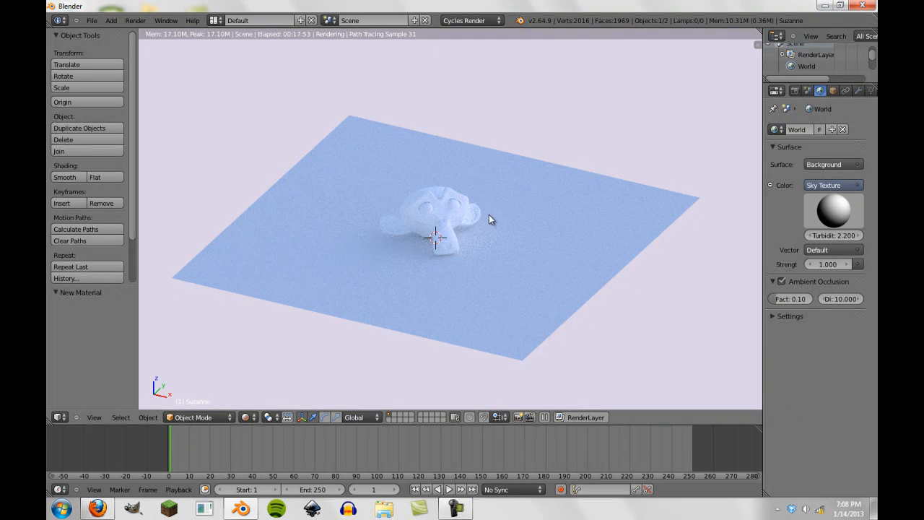
mouse_move(617, 210)
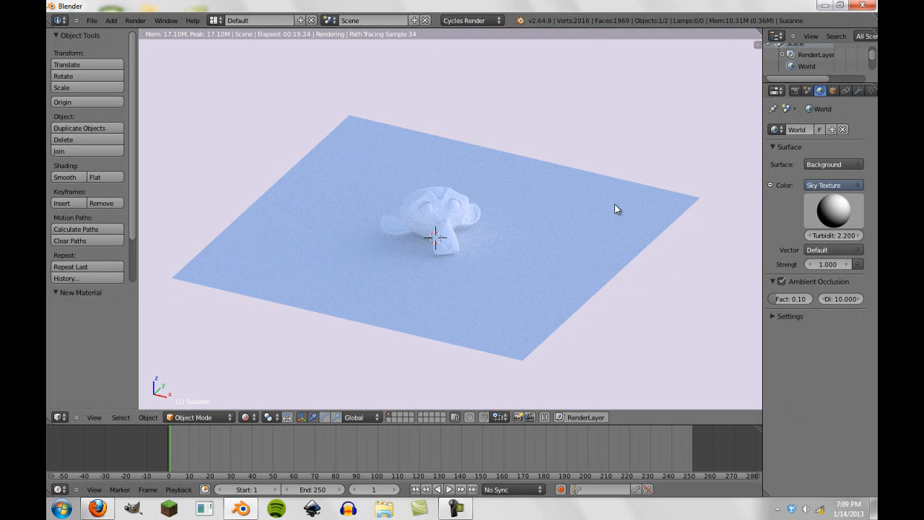
Step: Turn world Ambient Occlusion off and back on to compare the render
left_click(781, 282)
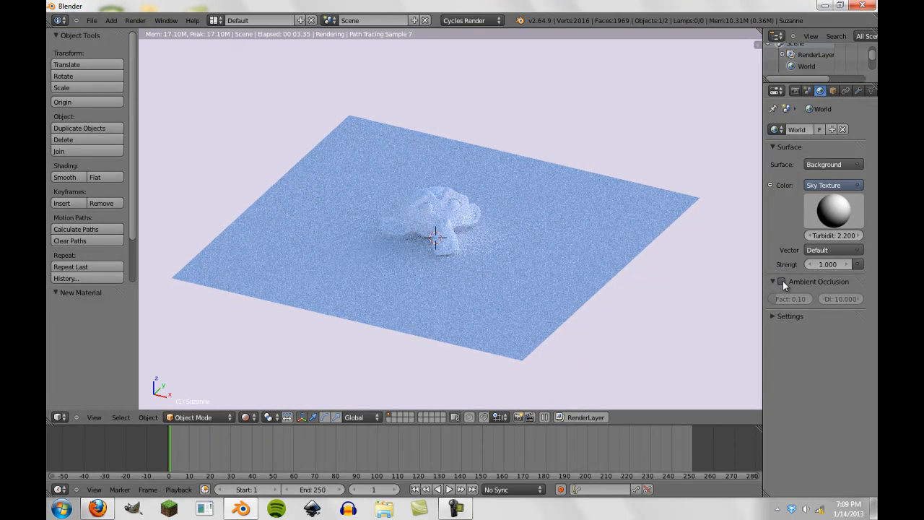
left_click(780, 281)
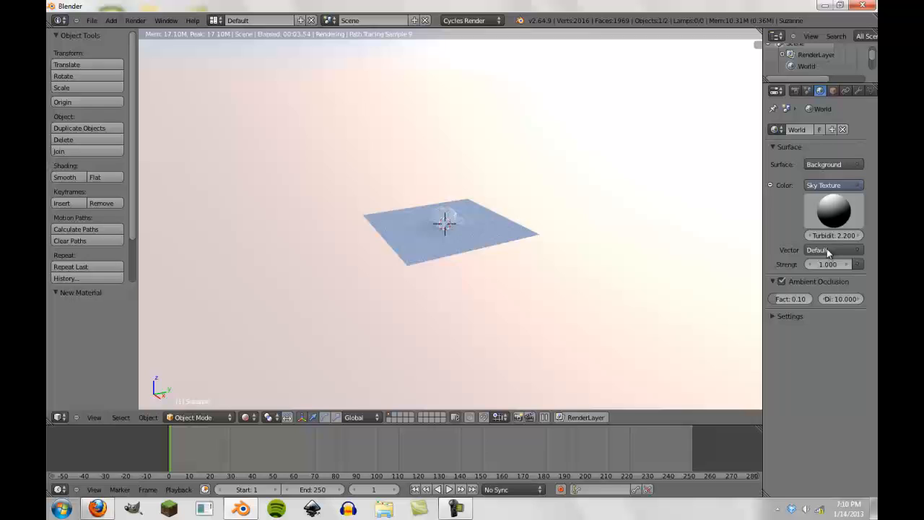
Step: Set the Sky Texture vector to Mapping, then revert it to Default
left_click(831, 250)
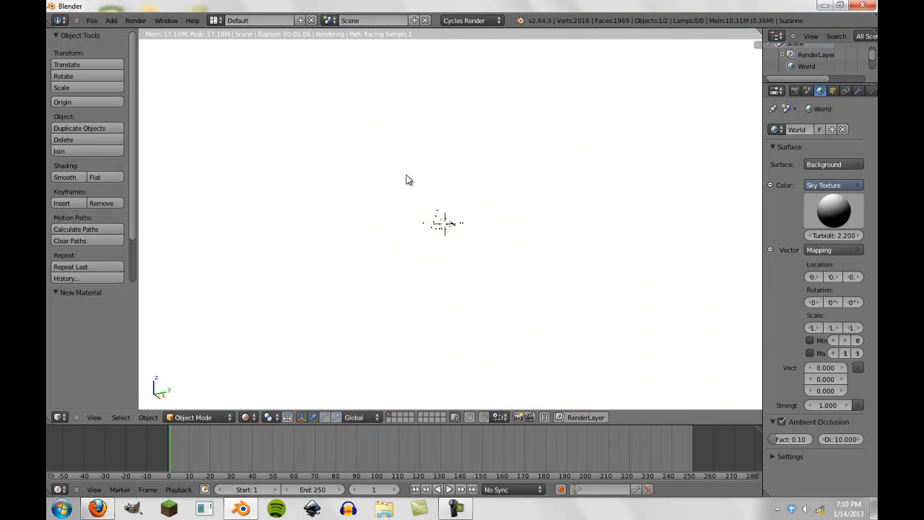
left_click(833, 249)
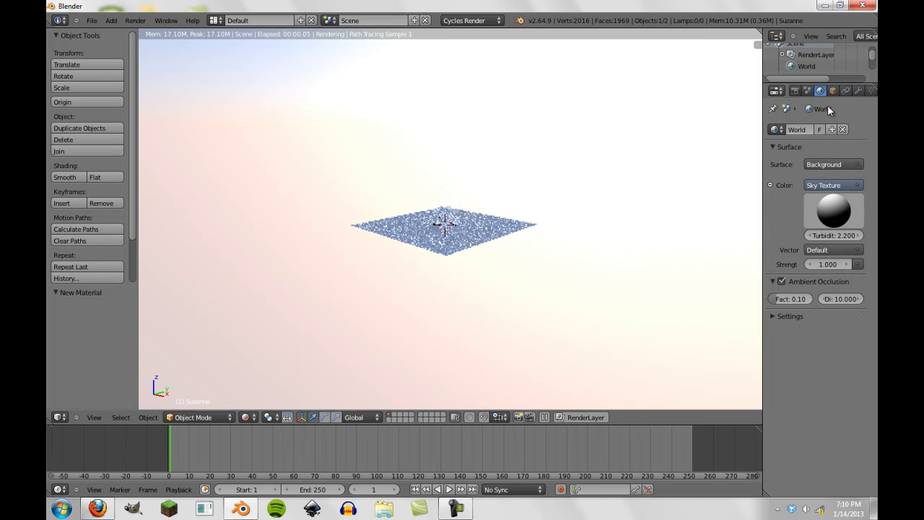
mouse_move(535, 138)
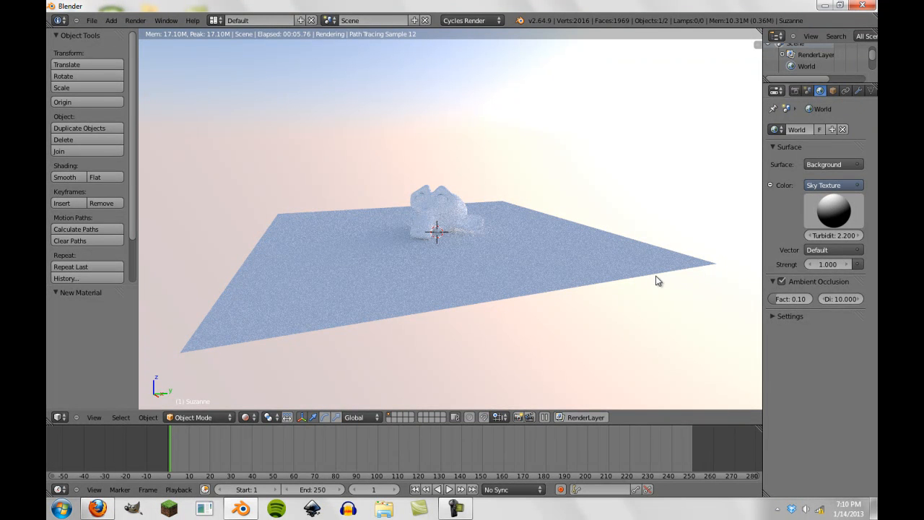
mouse_move(375, 69)
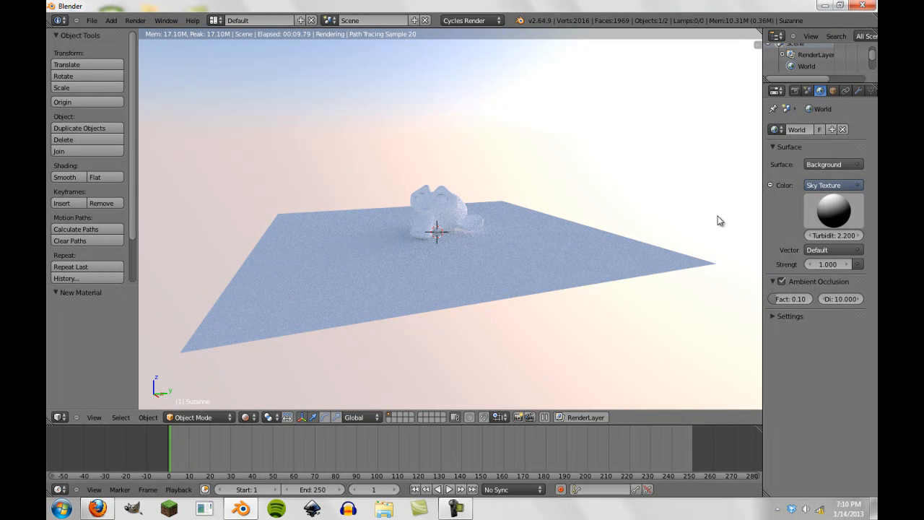
mouse_move(583, 299)
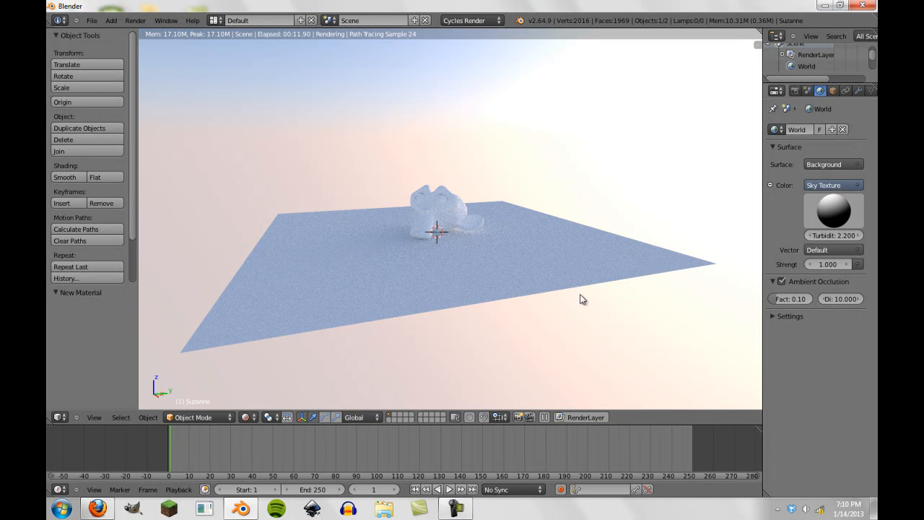
mouse_move(688, 236)
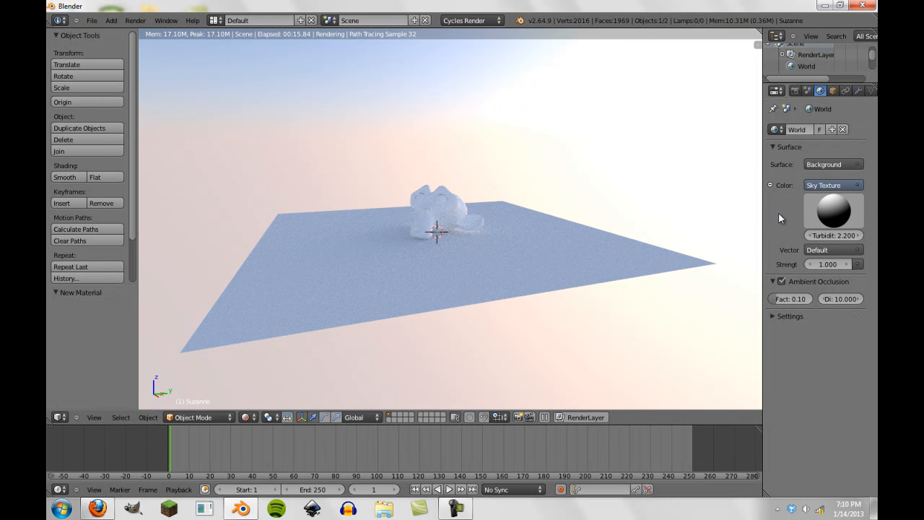
mouse_move(609, 275)
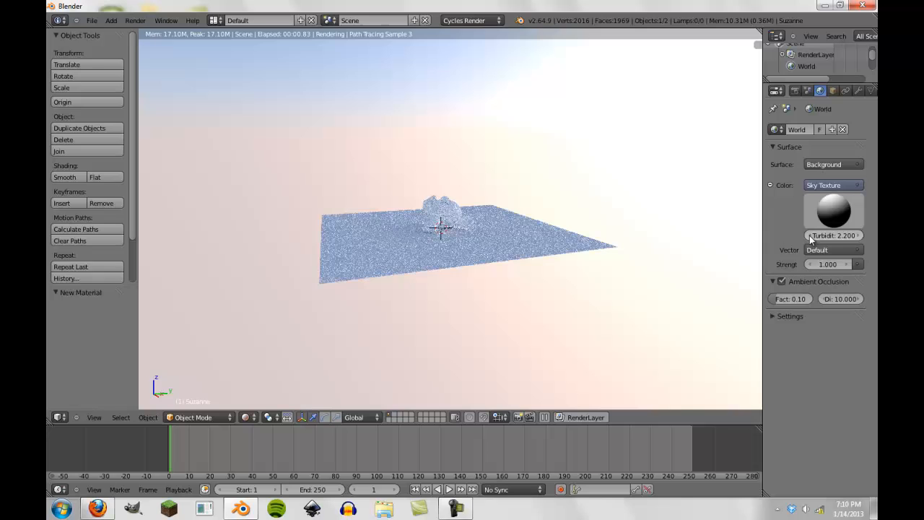
Step: Try a higher sky turbidity, then cancel to keep it at 2.2
left_click(834, 236)
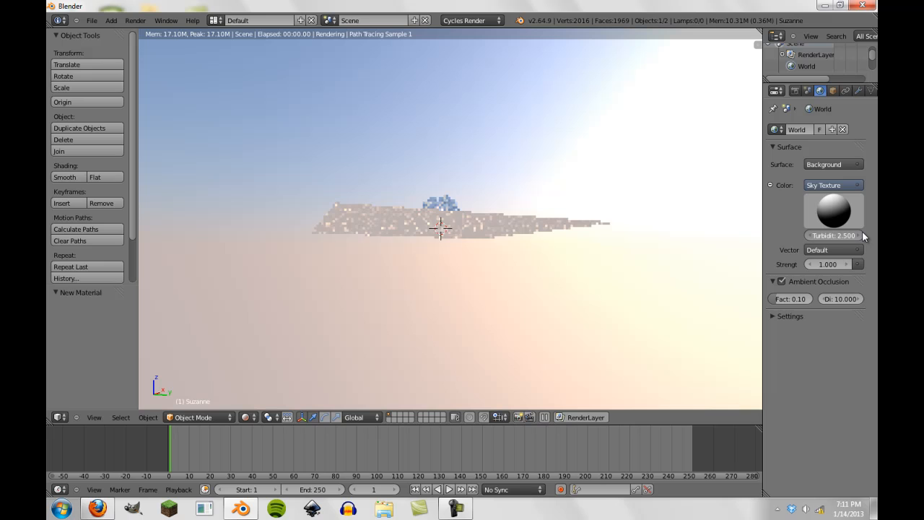
left_click_drag(833, 235, 839, 235)
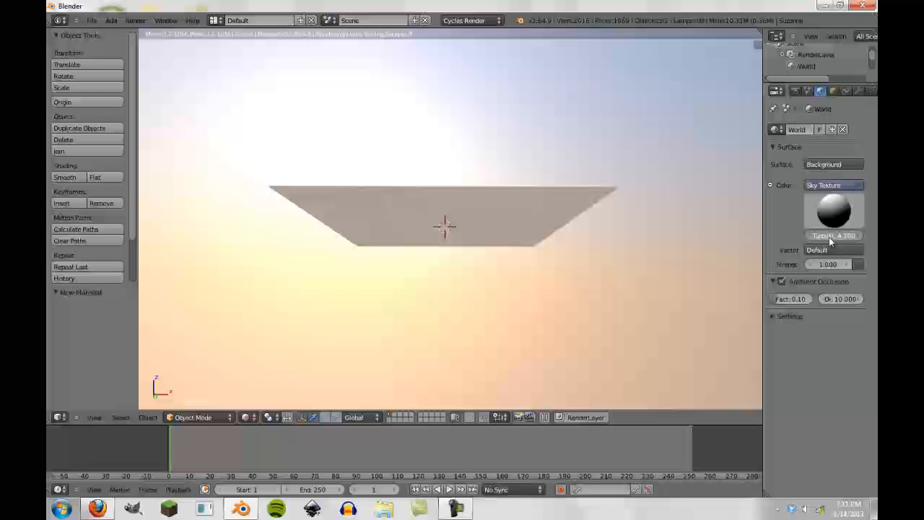
key("F12")
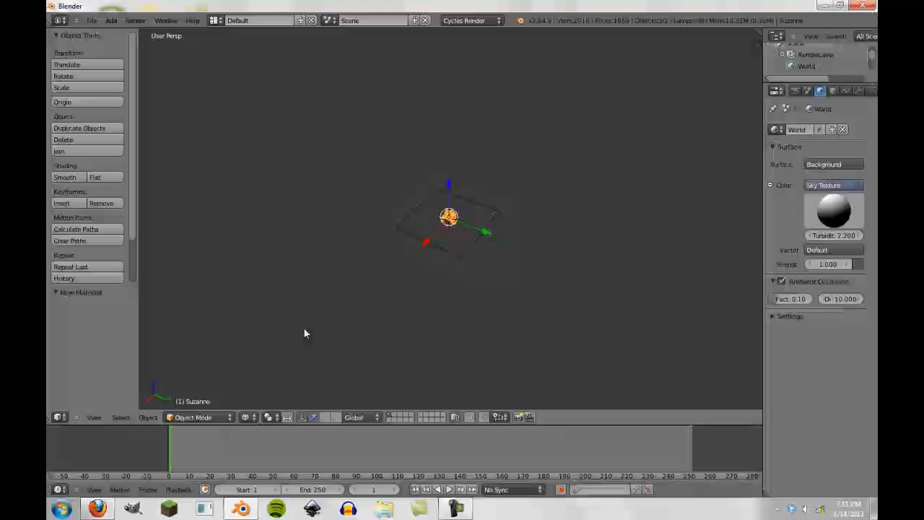
Step: Add a Sun lamp and shift it 5 units along X above the plane
left_click(111, 20)
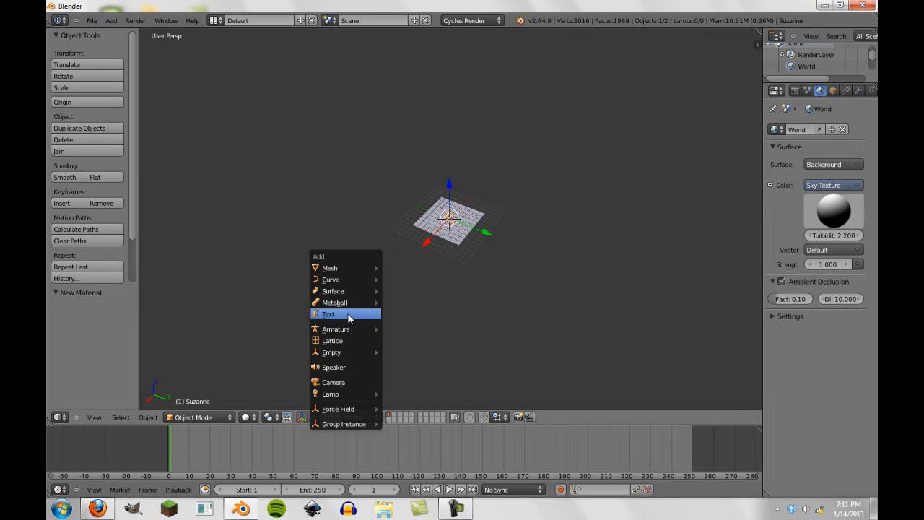
left_click(330, 393)
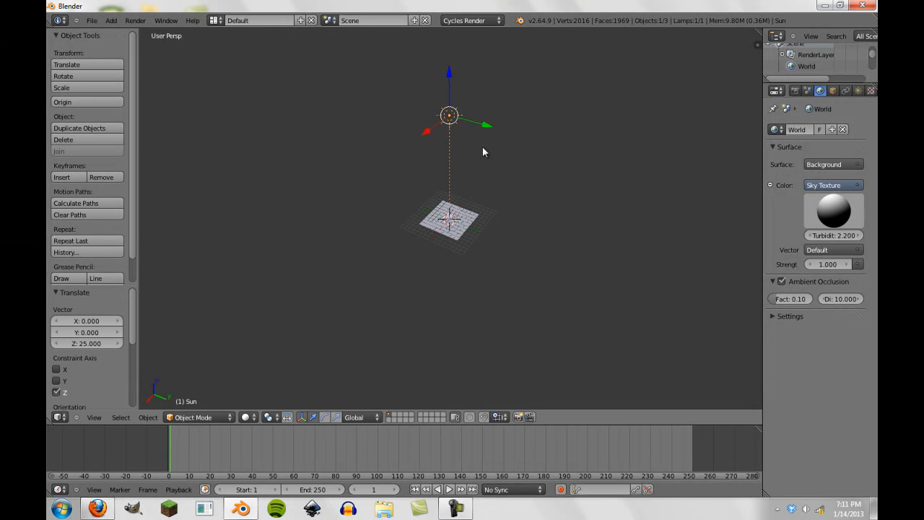
left_click_drag(449, 116, 566, 117)
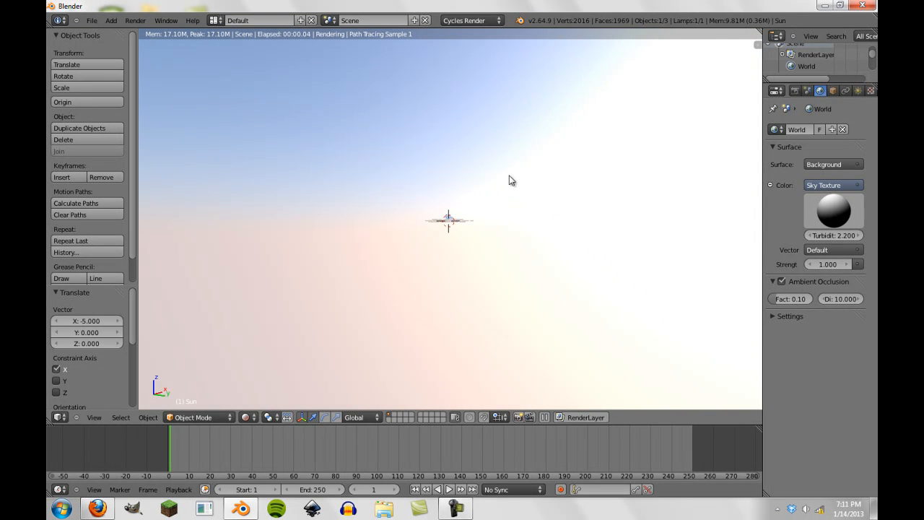
Step: In Solid shading, tilt the sun lamp toward Suzanne and the plane and view its settings
left_click(248, 418)
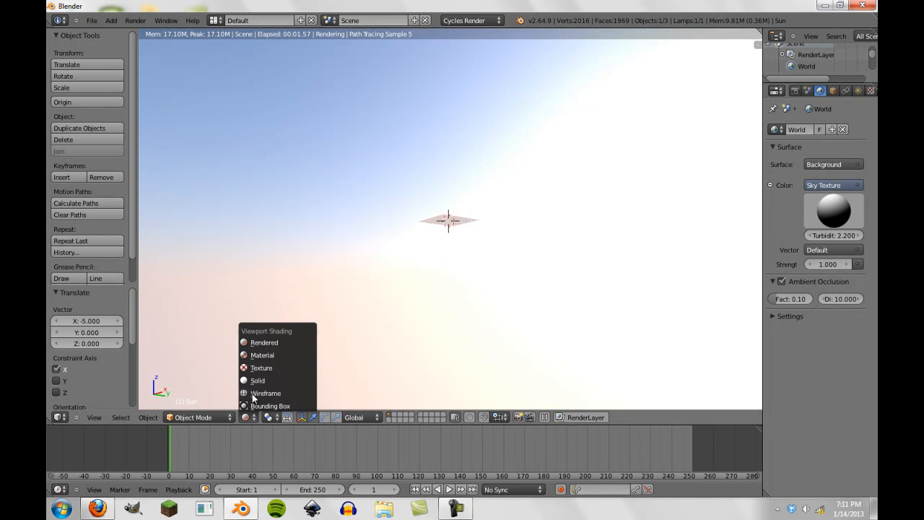
left_click(258, 380)
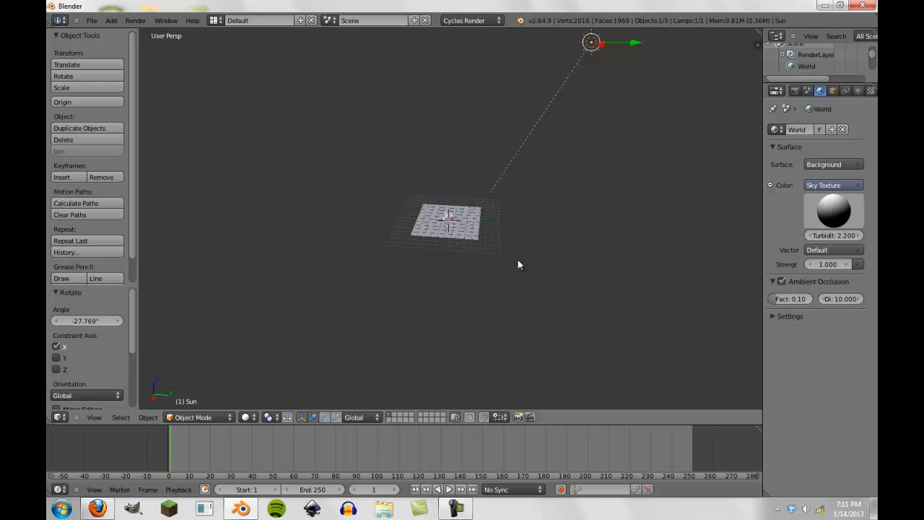
left_click_drag(591, 42, 563, 304)
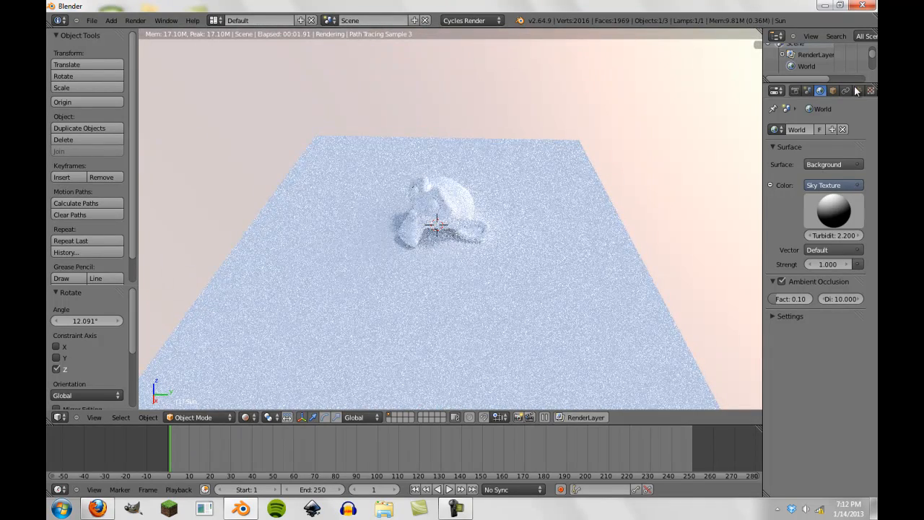
left_click(832, 211)
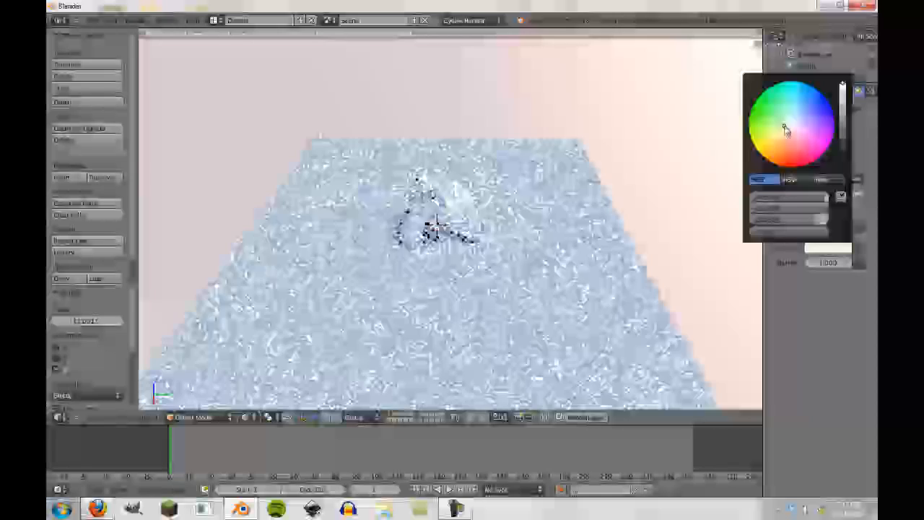